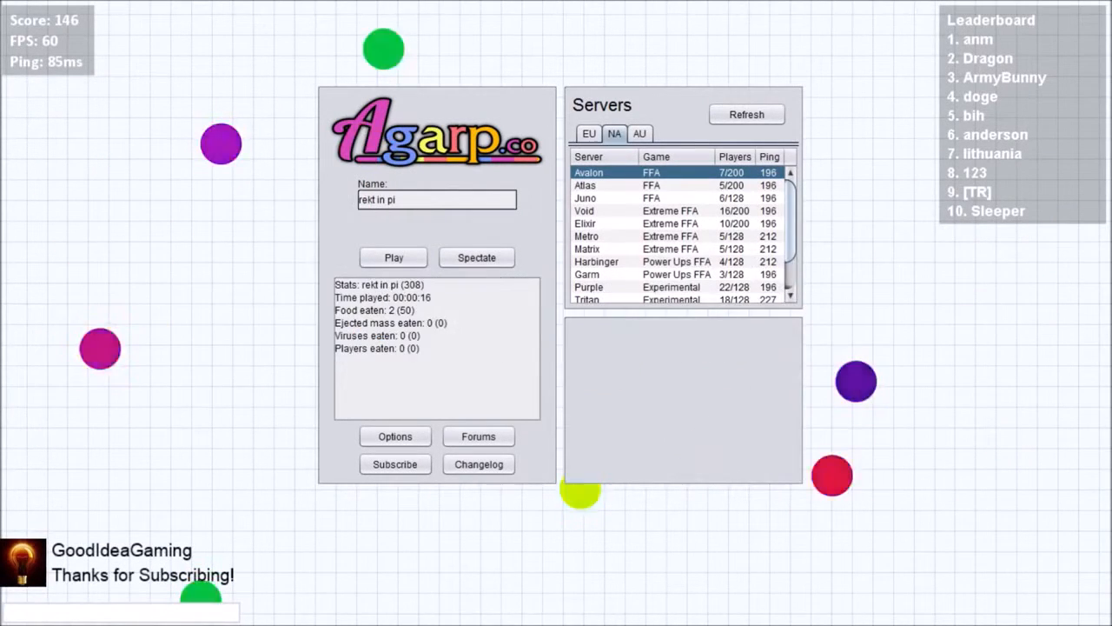
Start a fresh Agarp.co round playing as the red cell with sunglasses
{"action": "left_click", "coordinate": [394, 257]}
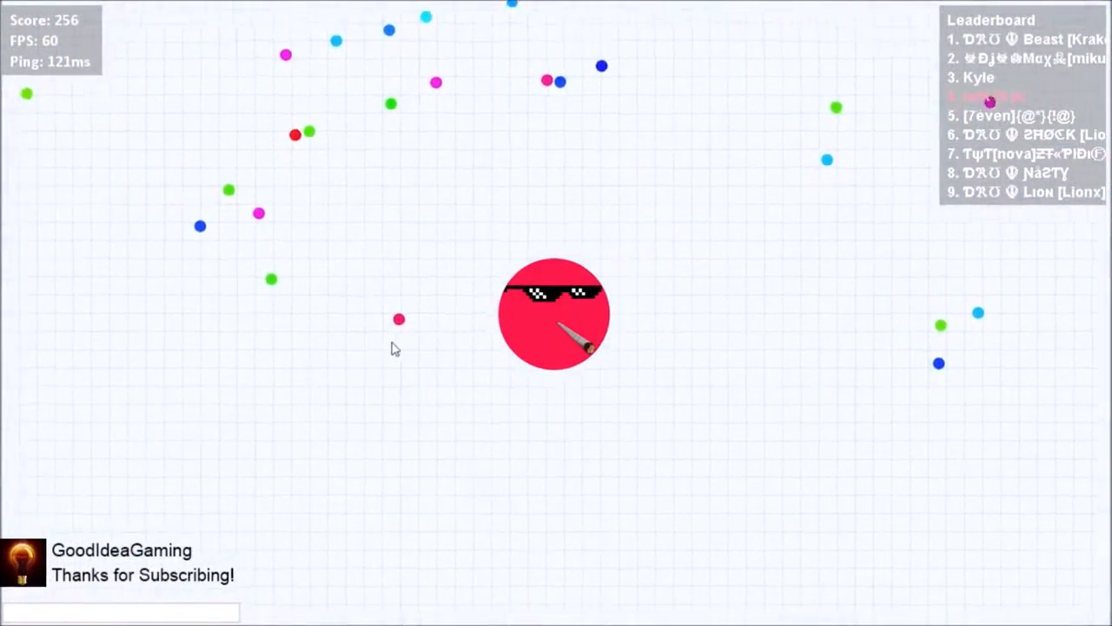
{"action": "mouse_move", "coordinate": [444, 275]}
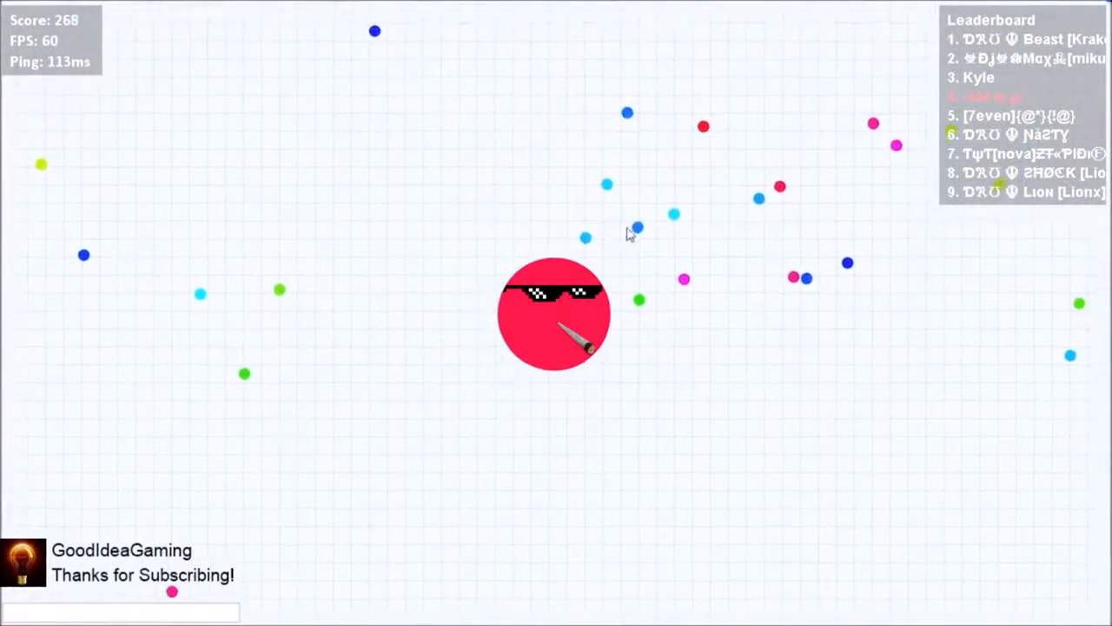
{"action": "mouse_move", "coordinate": [735, 320]}
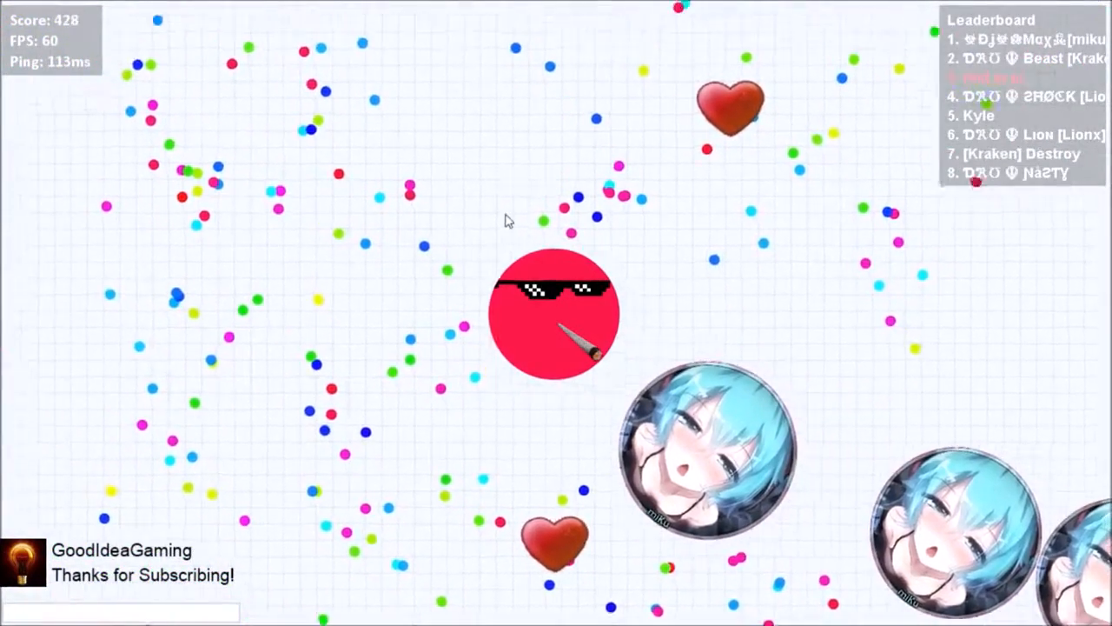
{"action": "mouse_move", "coordinate": [458, 265]}
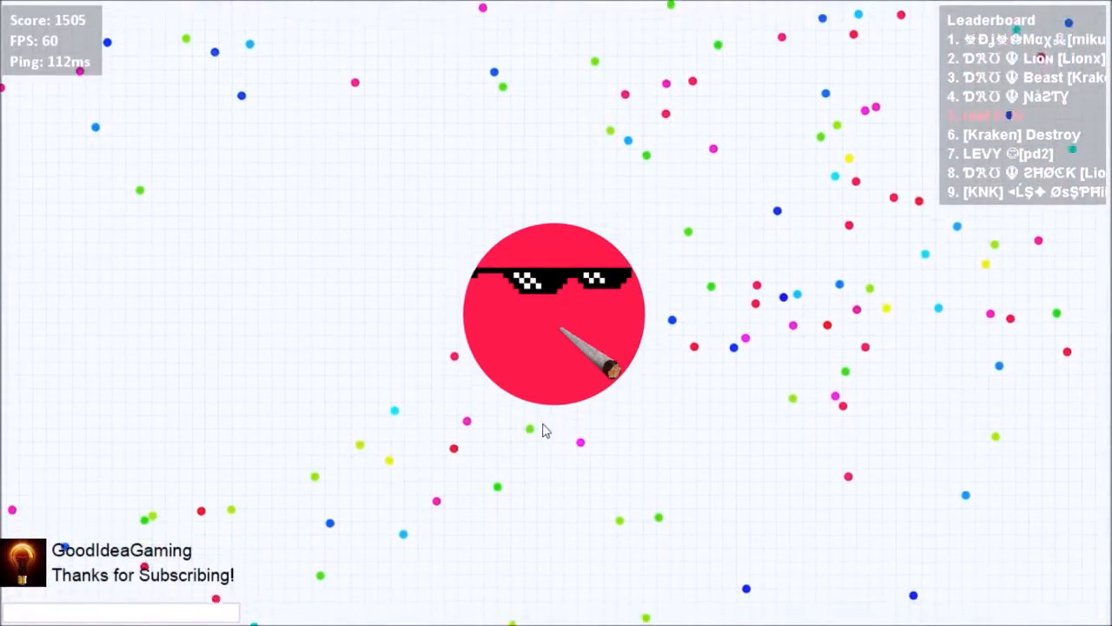
{"action": "mouse_move", "coordinate": [465, 430]}
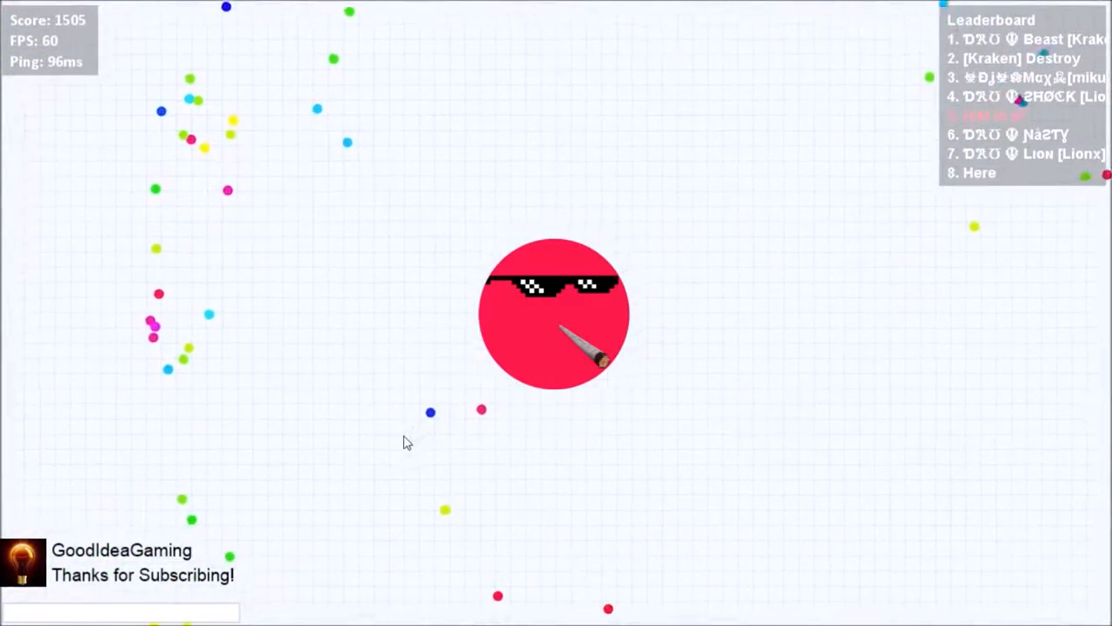
{"action": "mouse_move", "coordinate": [321, 289]}
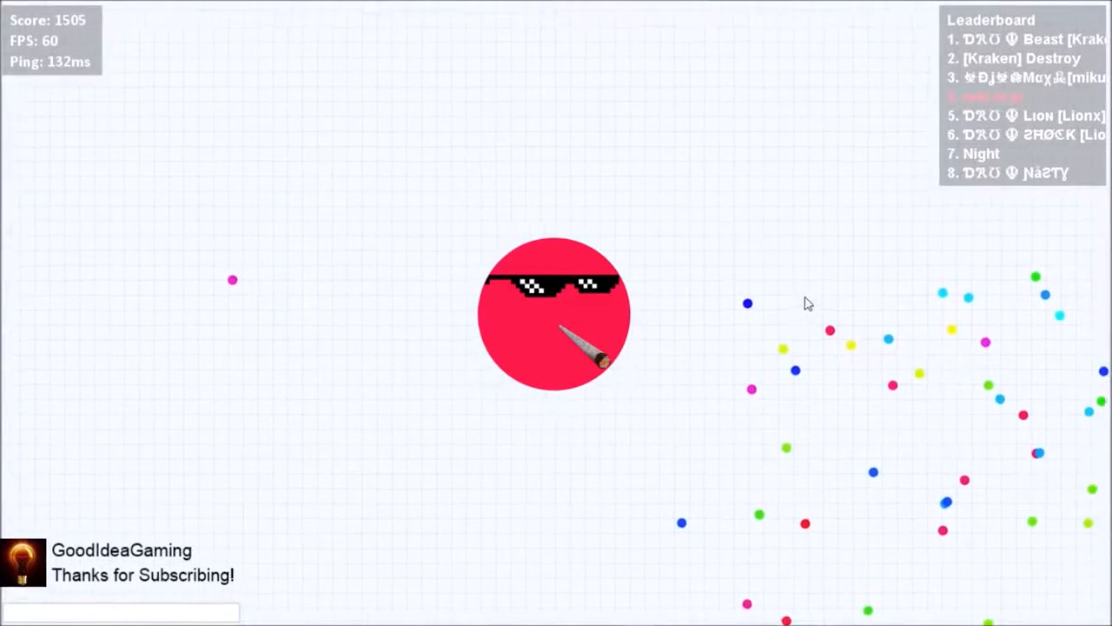
{"action": "mouse_move", "coordinate": [886, 408]}
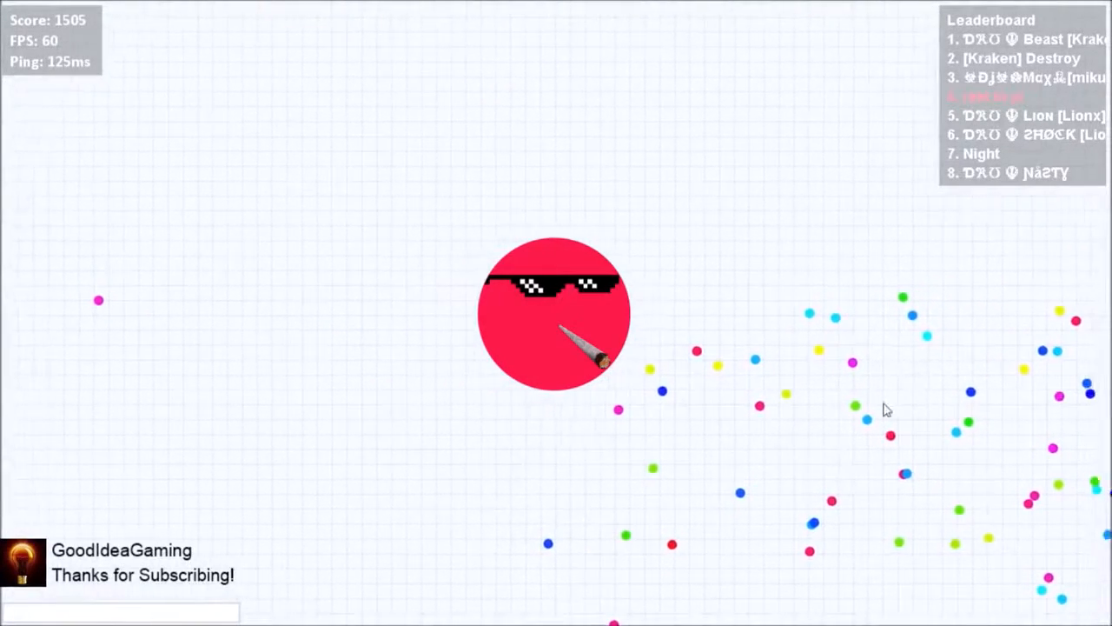